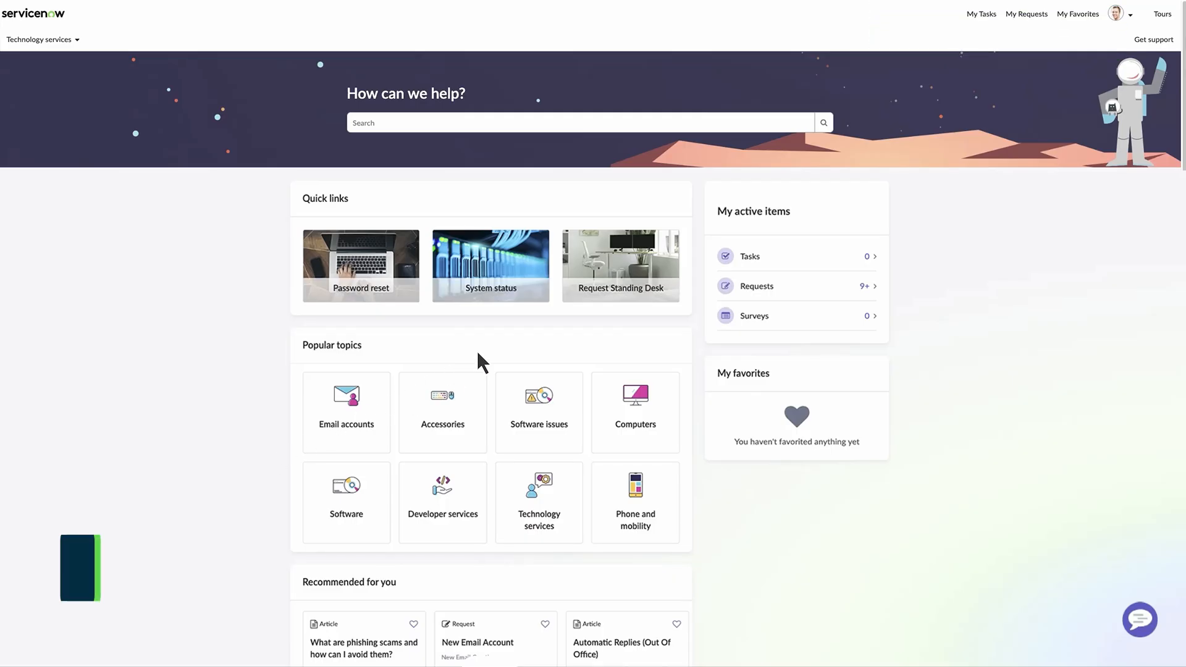
# Step: Bring up the developer context menu on the Popular topics widget of the homepage
pyautogui.rightClick(479, 363)
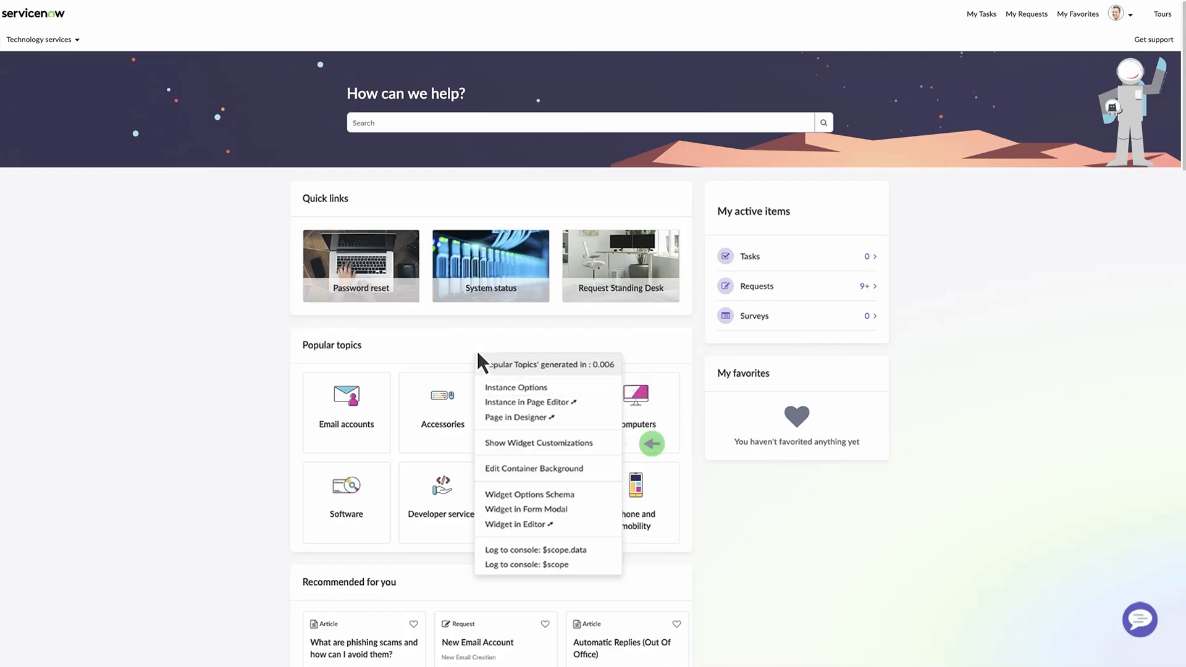
pyautogui.moveTo(538, 443)
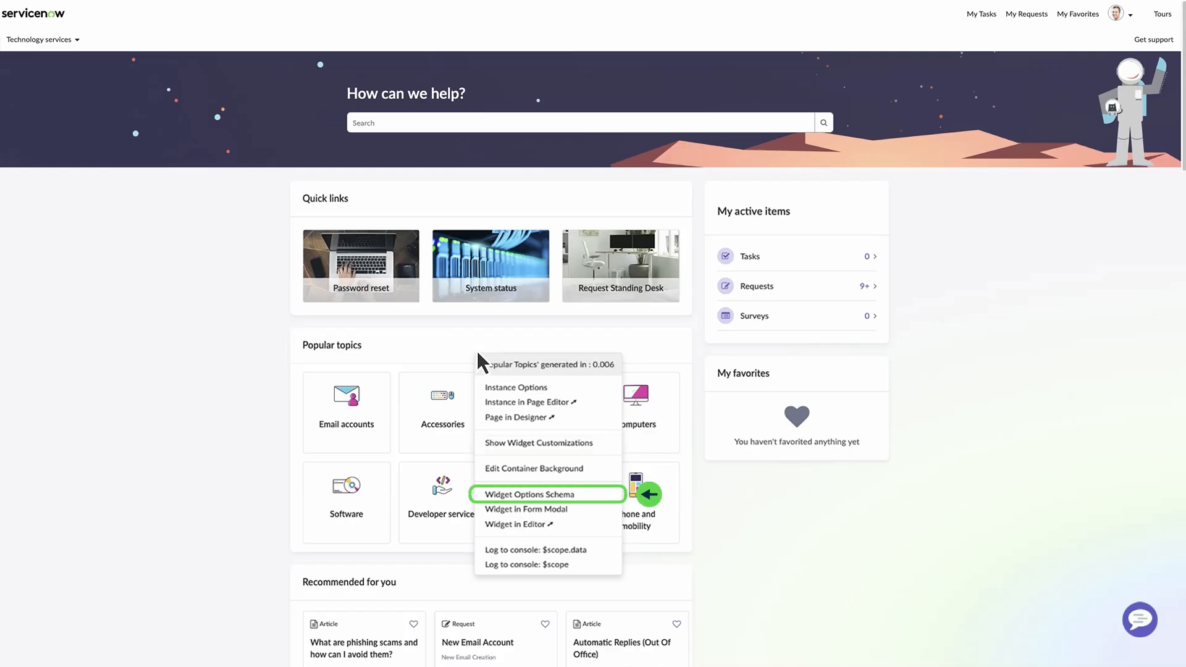
pyautogui.click(528, 494)
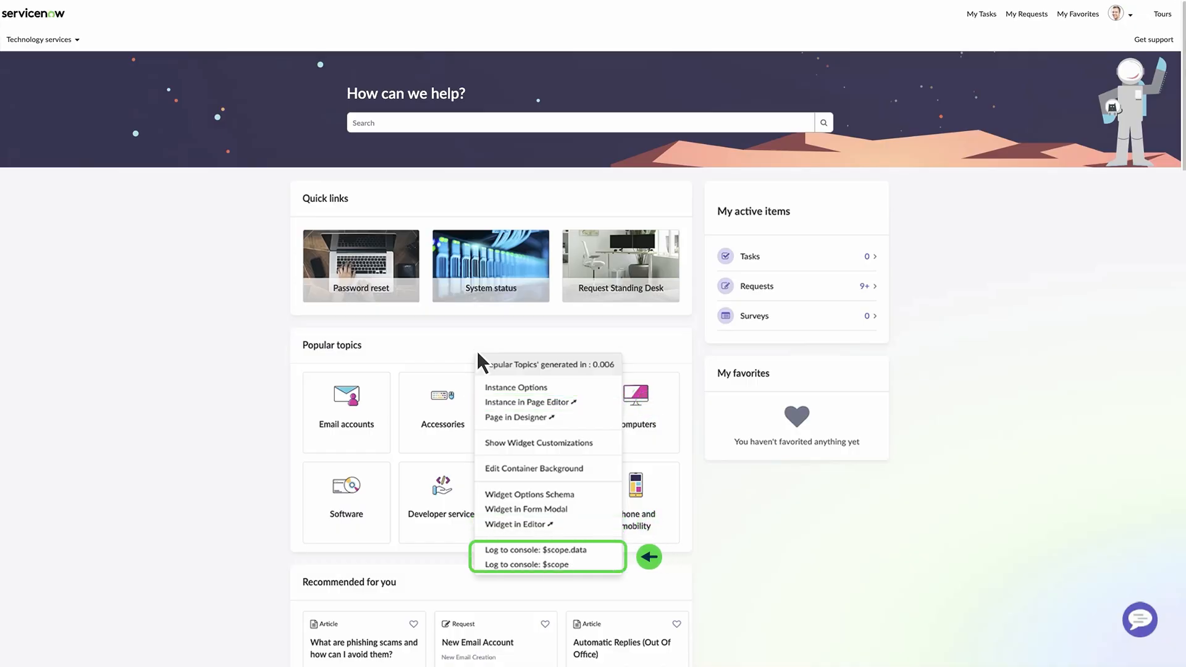
pyautogui.click(648, 558)
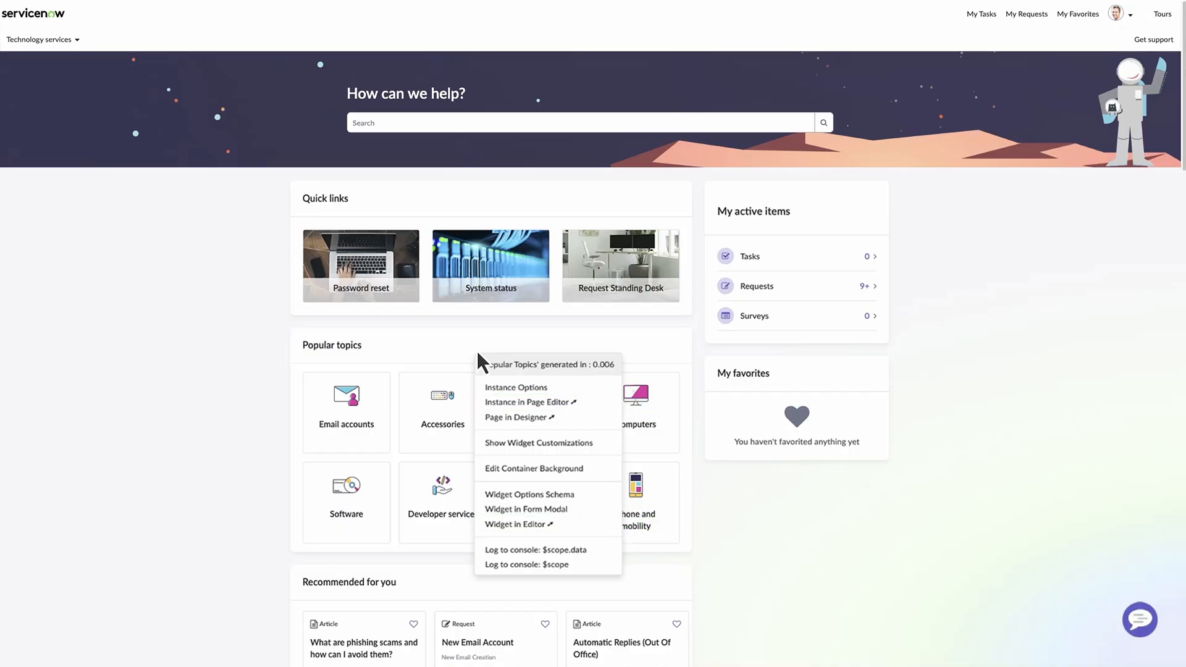
pyautogui.moveTo(527, 450)
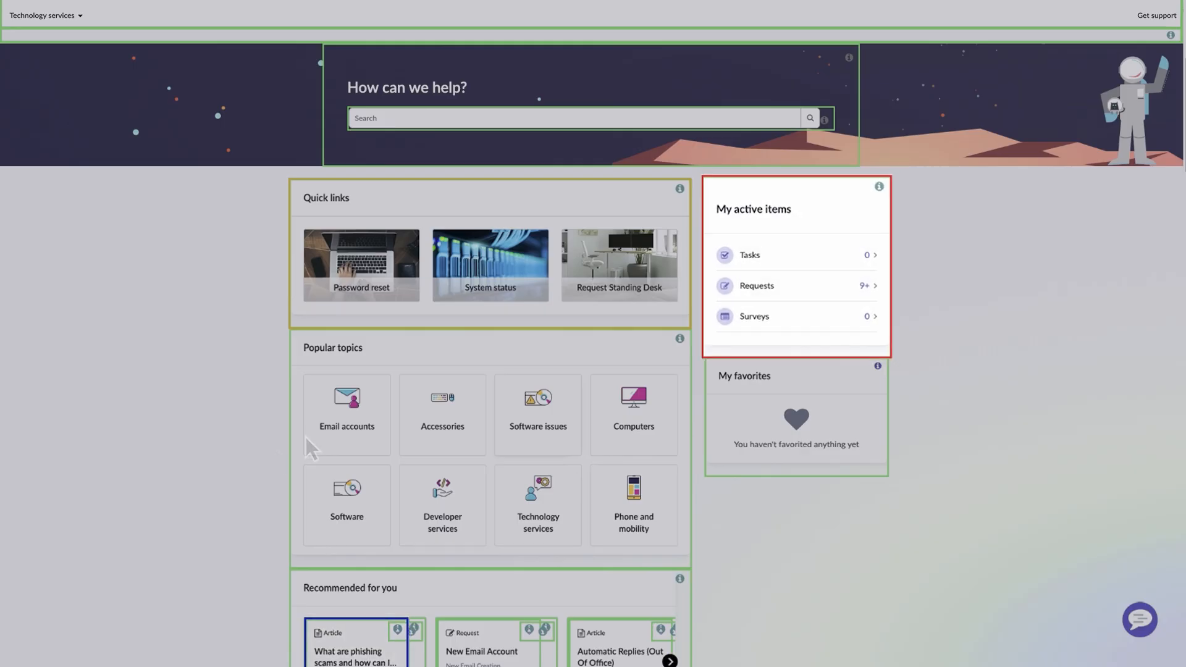
# Step: Show widget customizations and reopen the Popular topics developer menu
pyautogui.rightClick(505, 371)
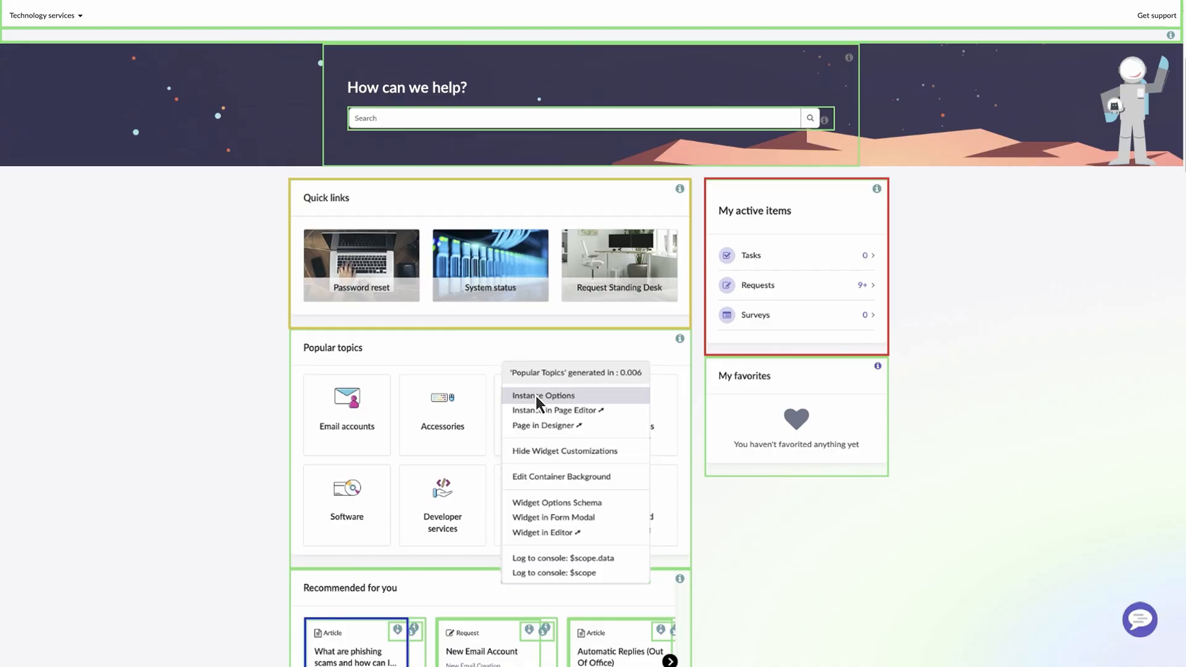
# Step: Set Popular topics Instance Options to 12 topics, save, and move to the Service Portal Designer
pyautogui.click(544, 395)
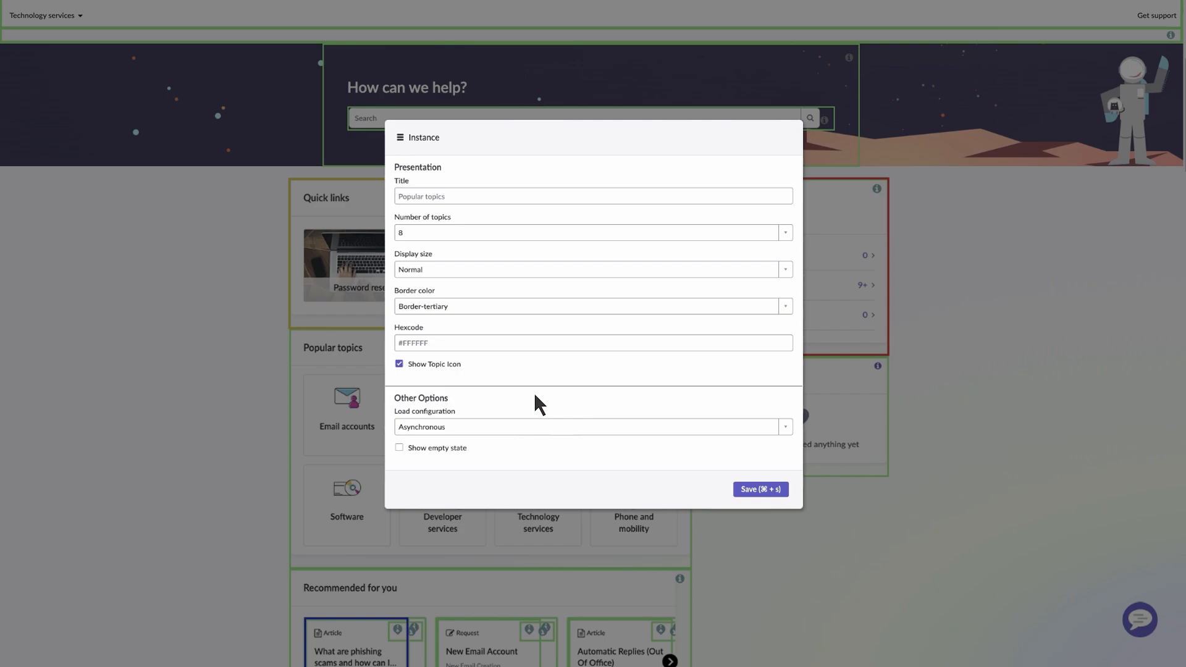
pyautogui.moveTo(640, 340)
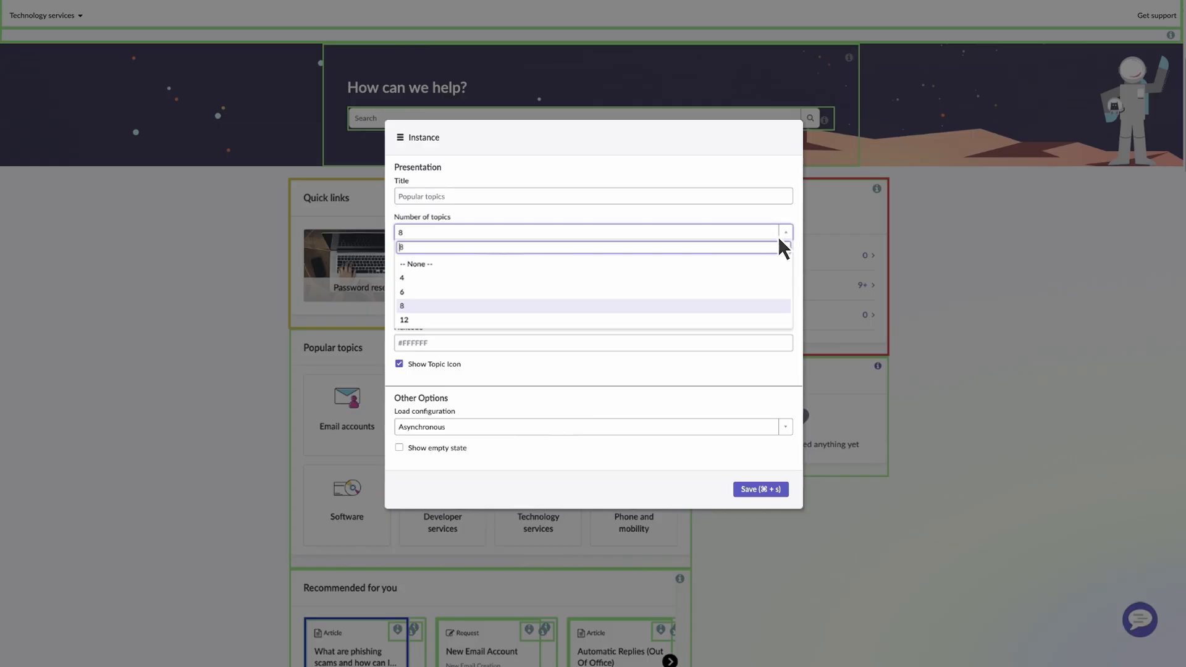
pyautogui.click(404, 319)
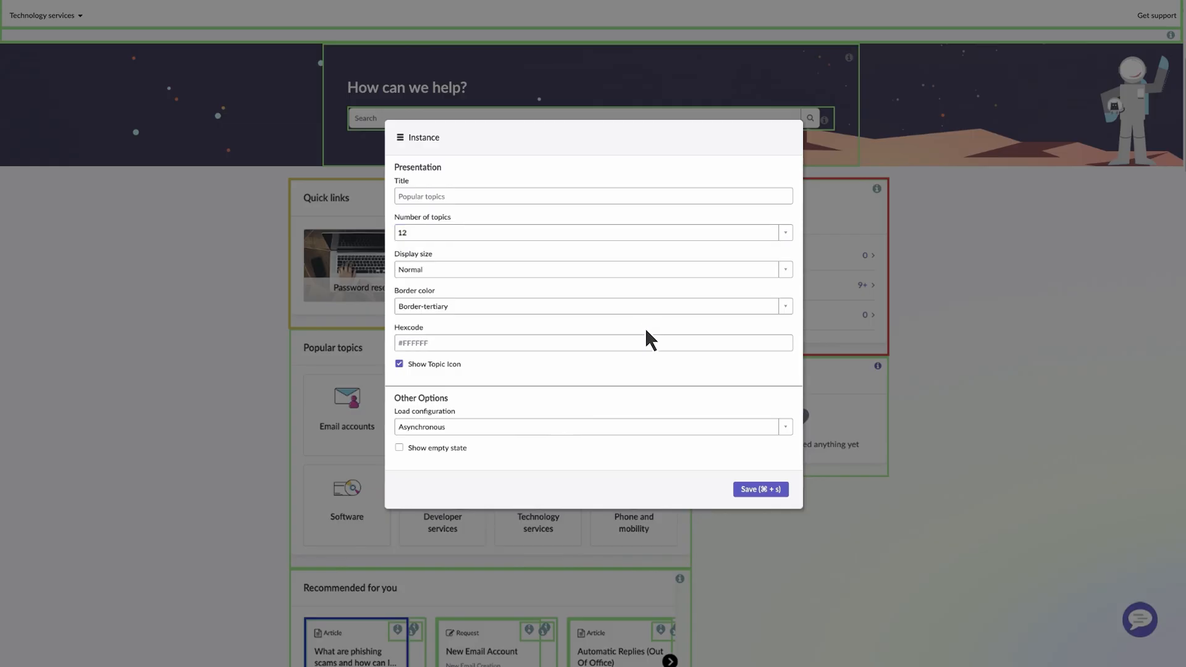
pyautogui.click(760, 489)
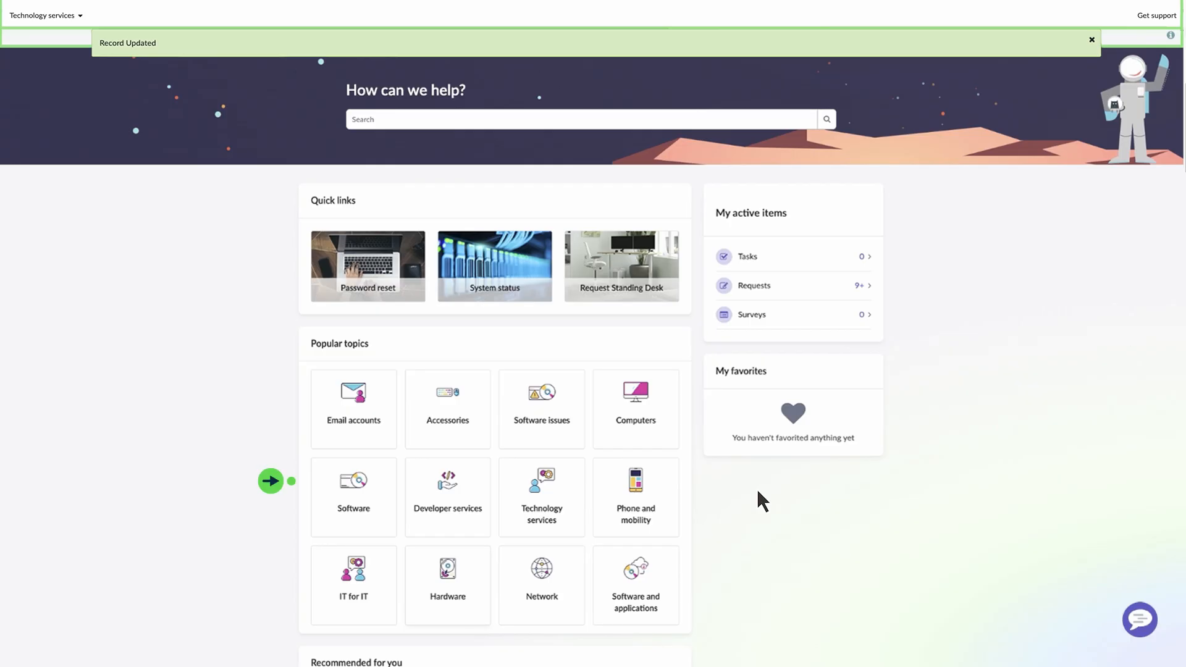
pyautogui.click(1092, 40)
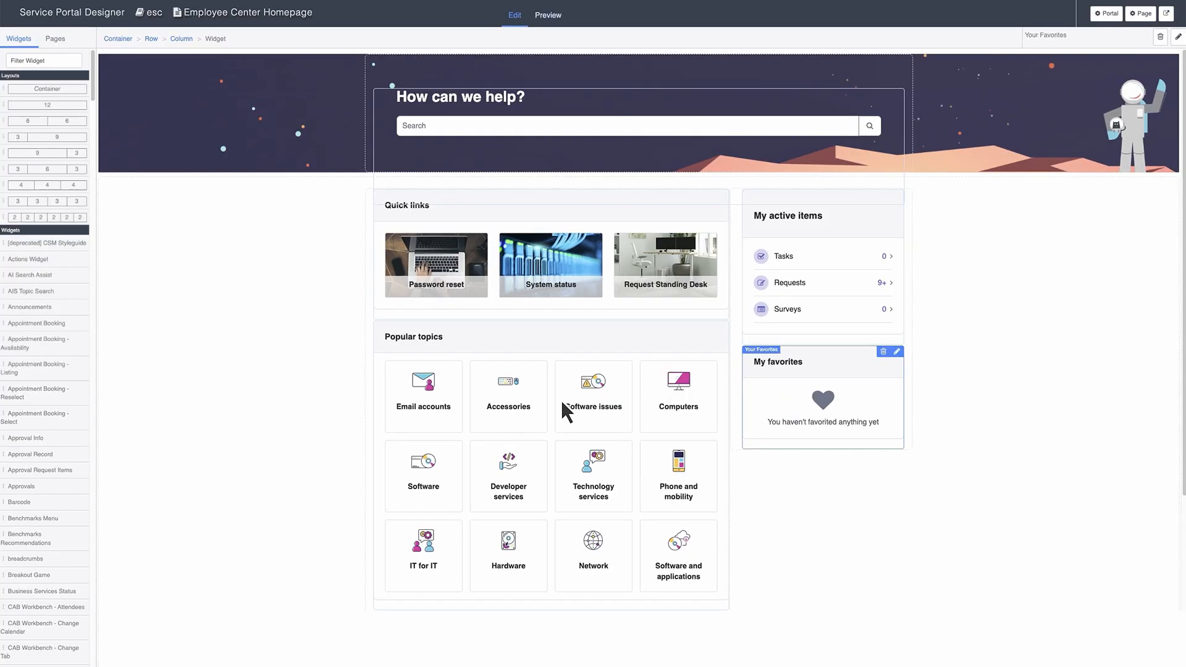
pyautogui.moveTo(248, 204)
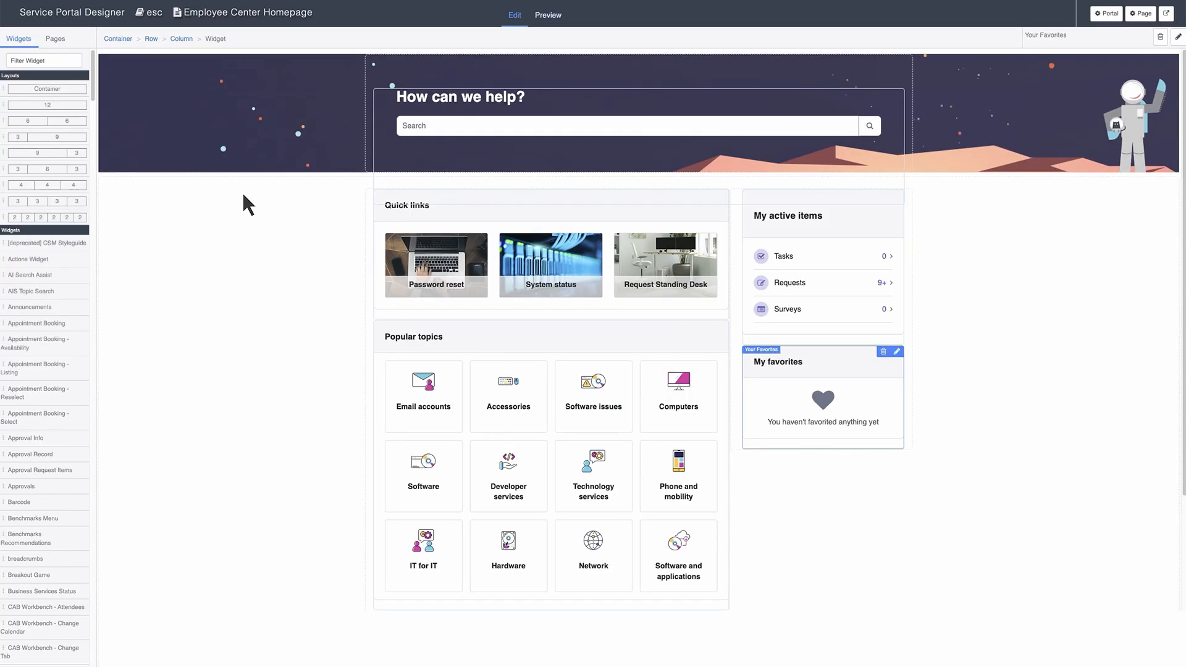
# Step: Find the Simple List widget and place it below My favorites in the right column
pyautogui.write('simple list')
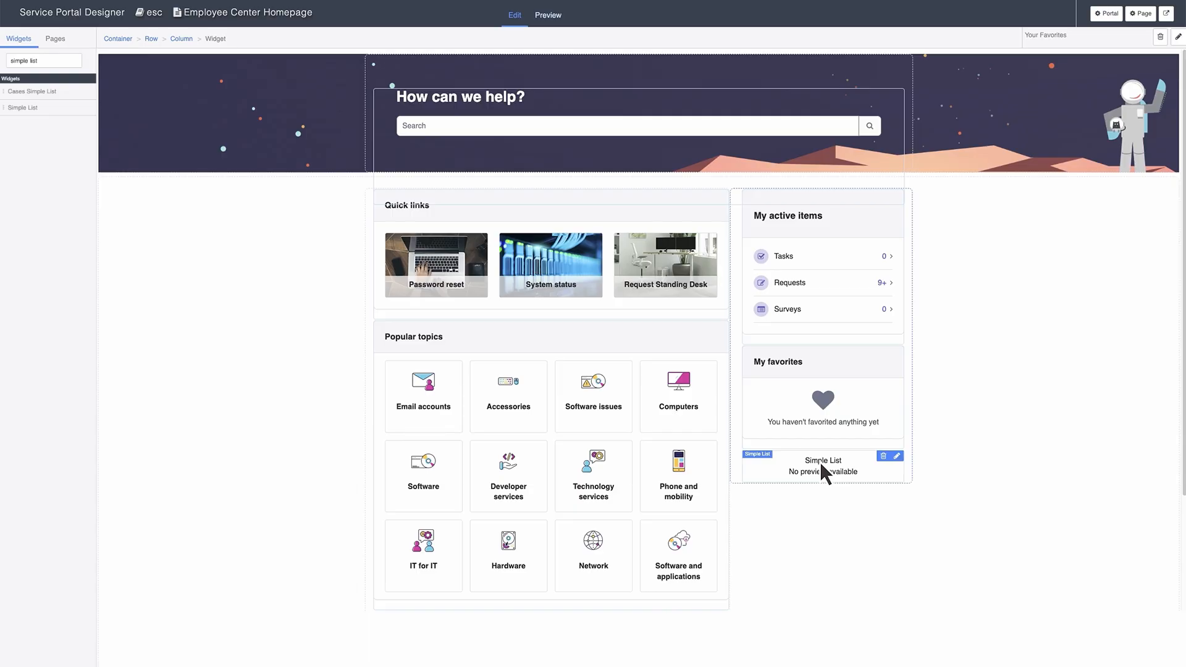
# Step: Configure the Simple List for the Time Worked table with Task display field and time_worked secondary field
pyautogui.click(897, 456)
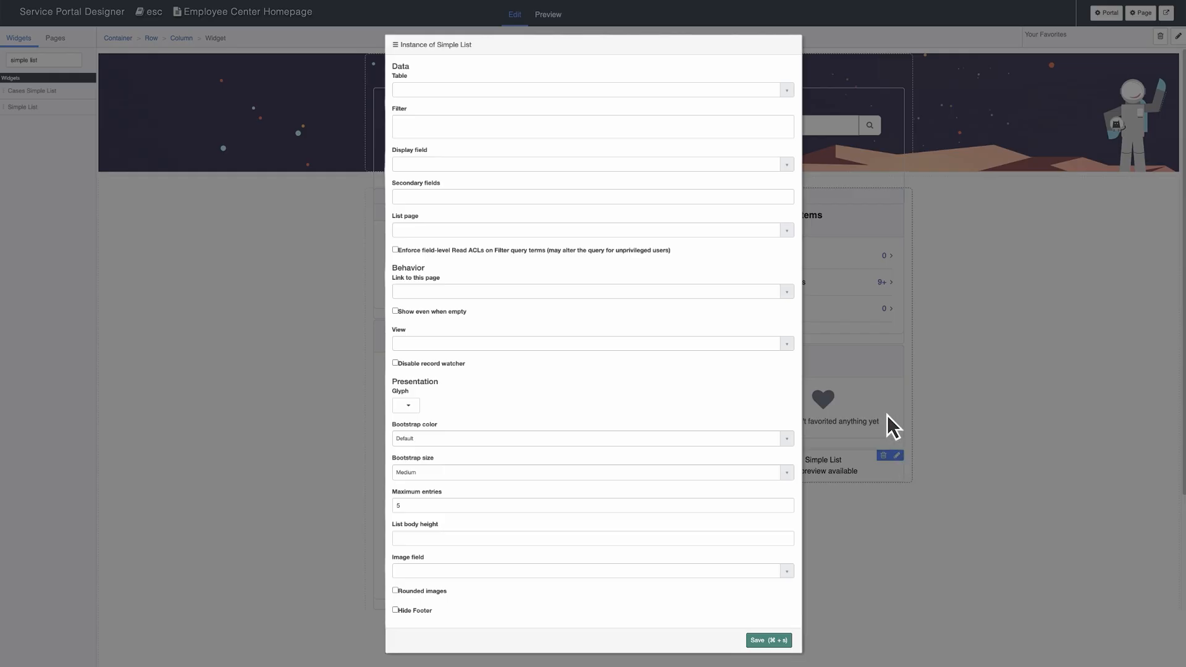
pyautogui.click(592, 89)
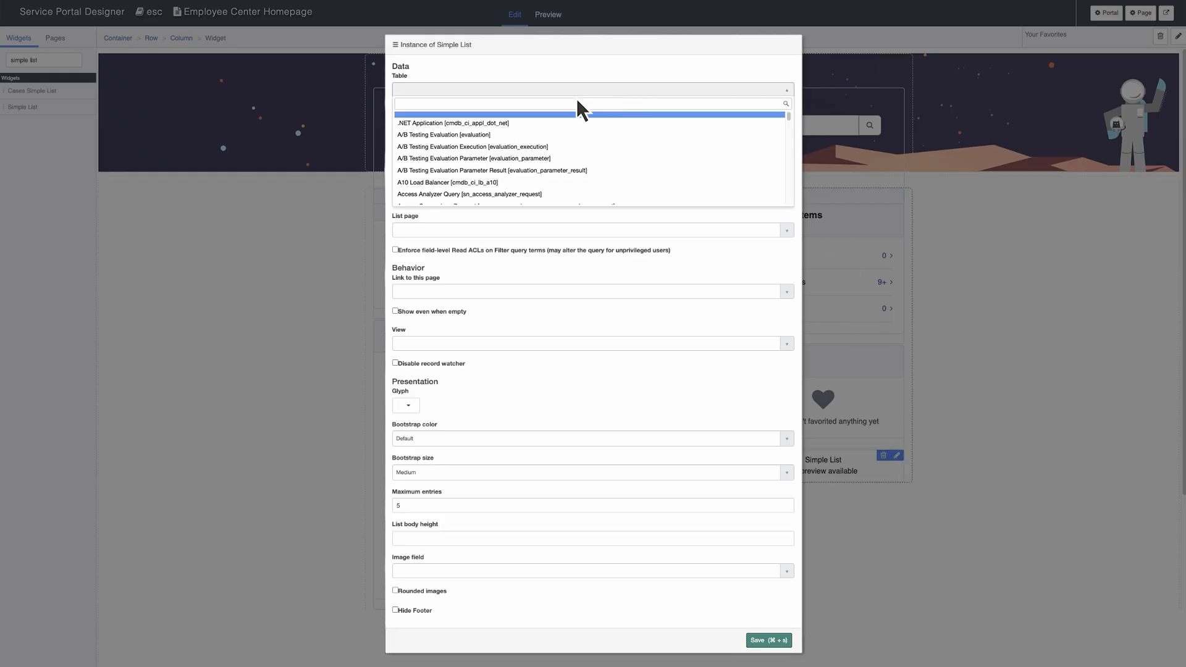
pyautogui.click(446, 122)
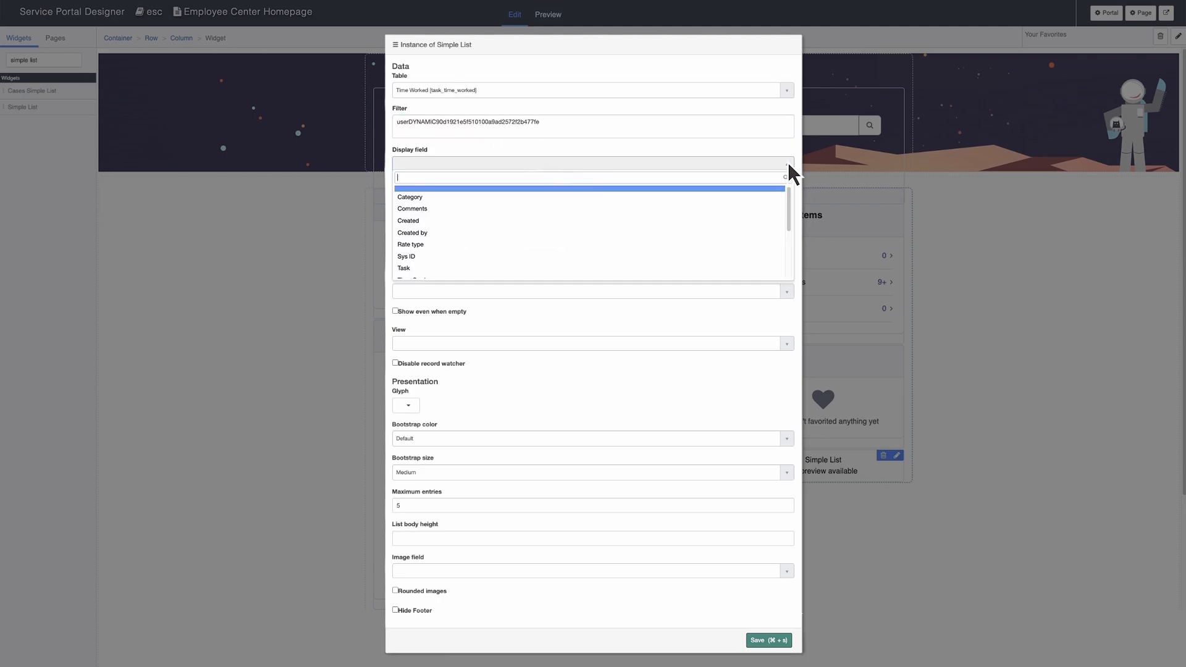
pyautogui.click(403, 268)
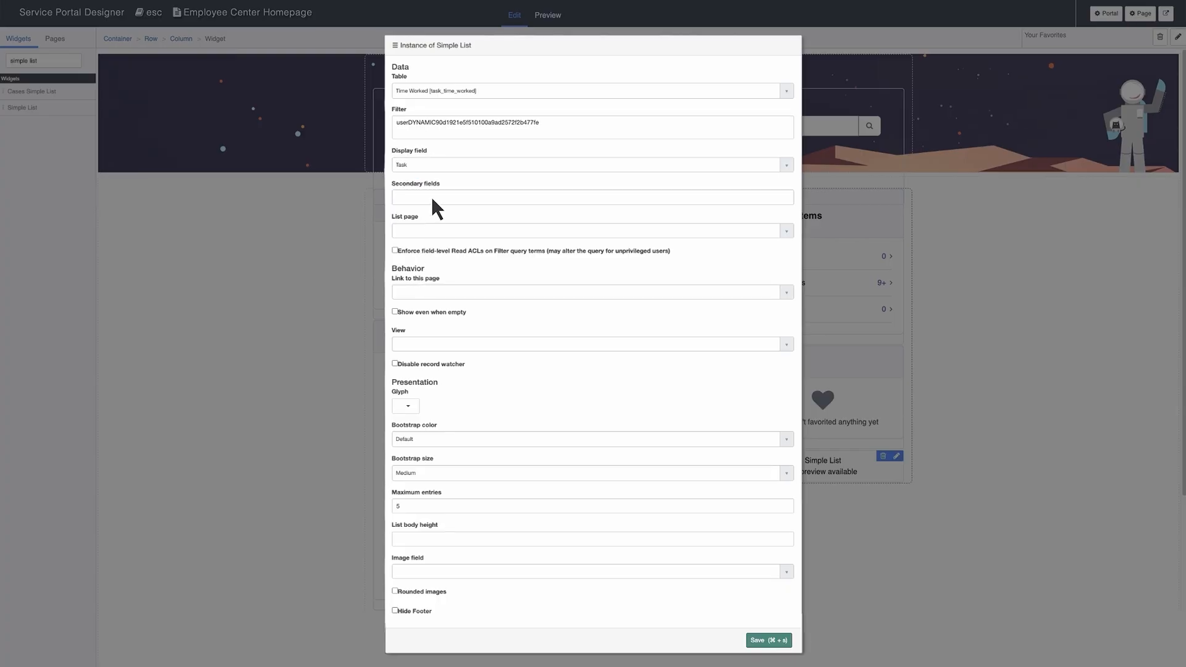
pyautogui.click(592, 197)
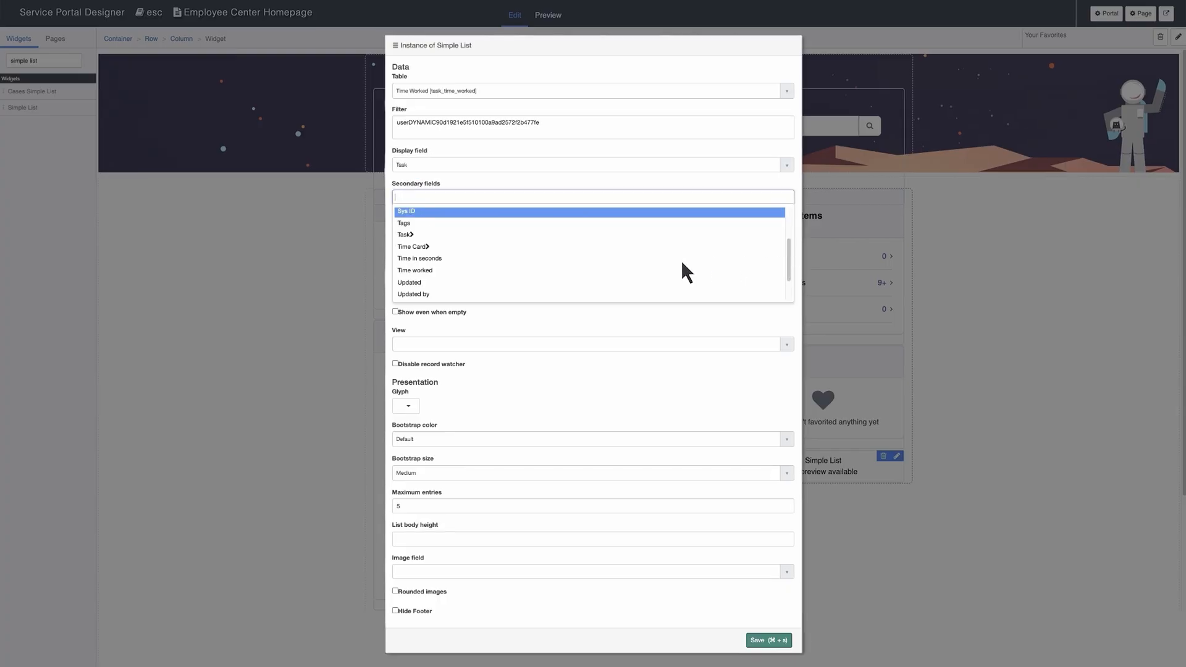
pyautogui.click(415, 270)
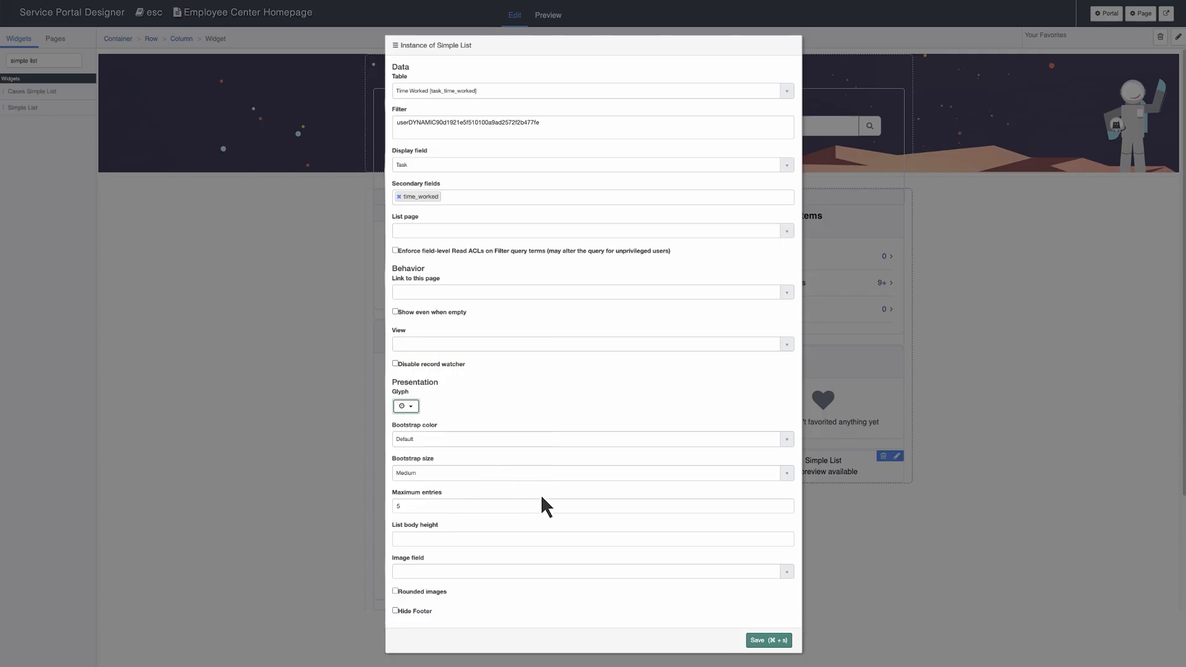
pyautogui.click(767, 640)
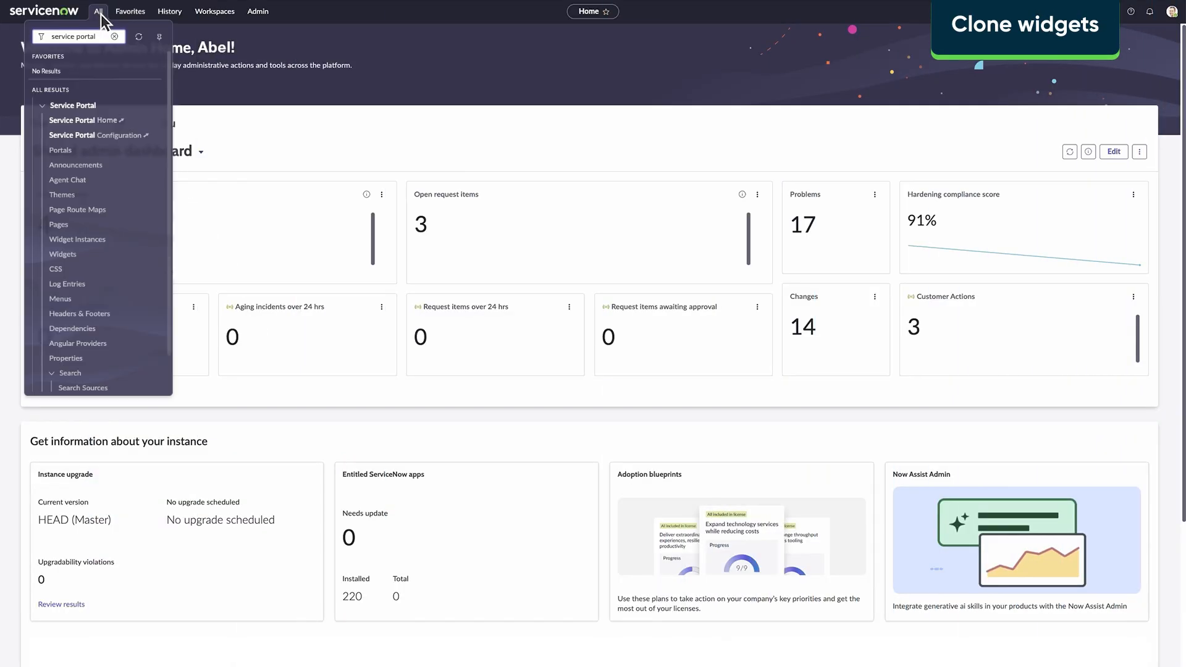
# Step: From Service Portal Home, load the Icon Link widget in the Widget Editor
pyautogui.click(74, 105)
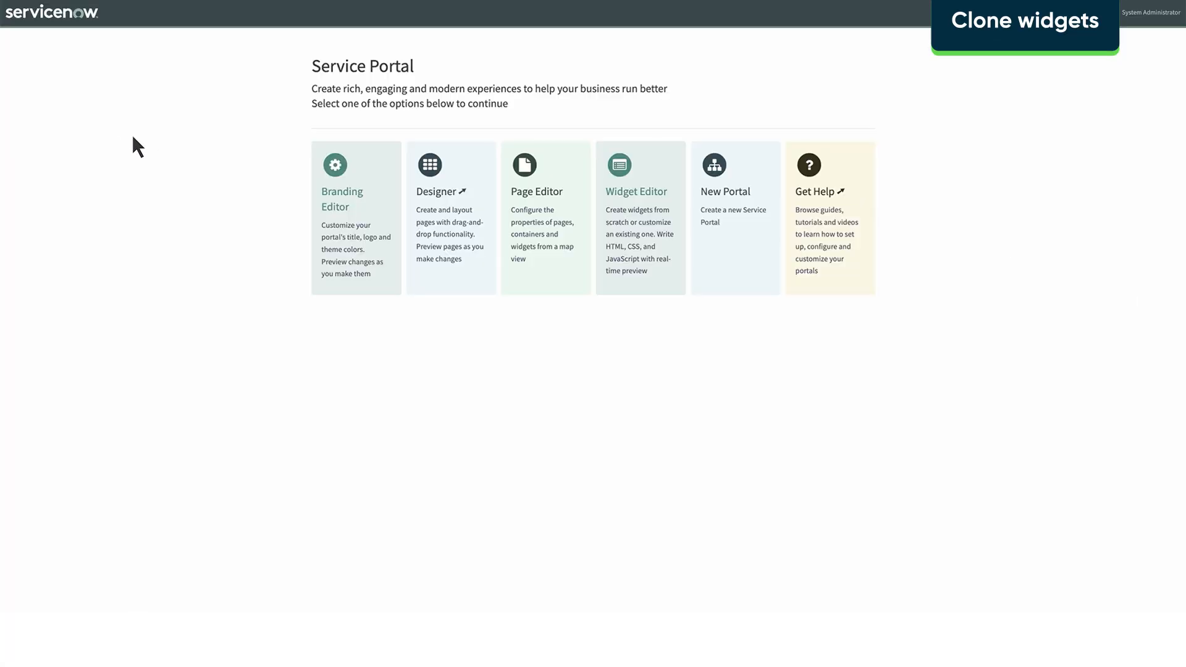
pyautogui.click(640, 215)
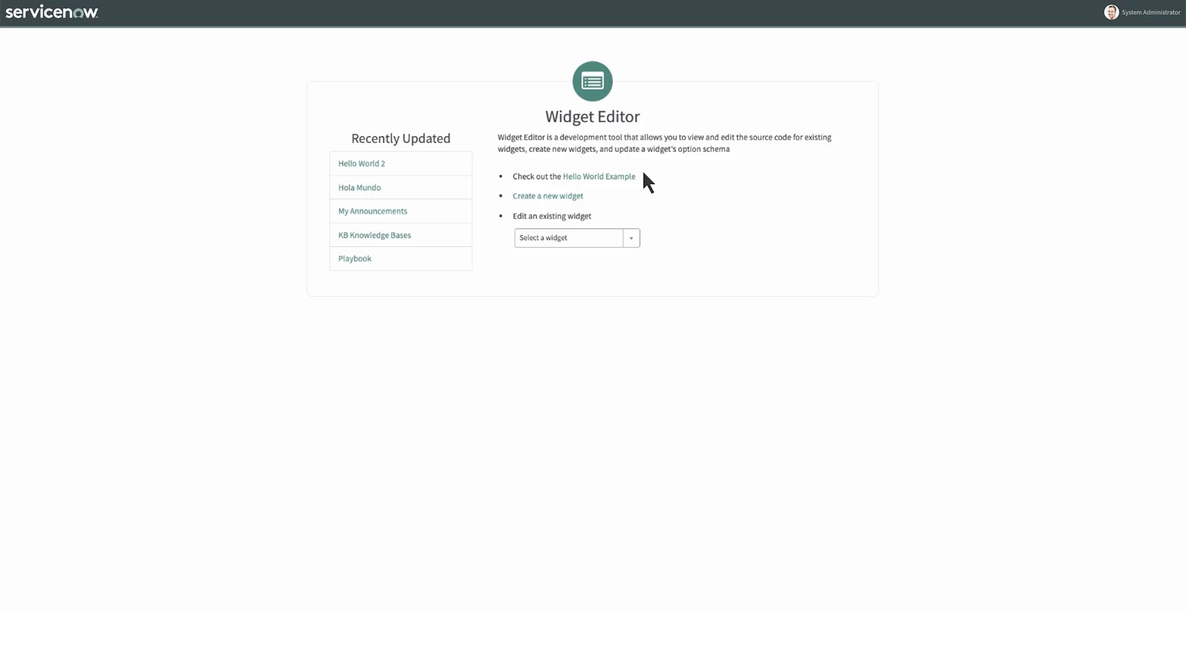
pyautogui.moveTo(645, 193)
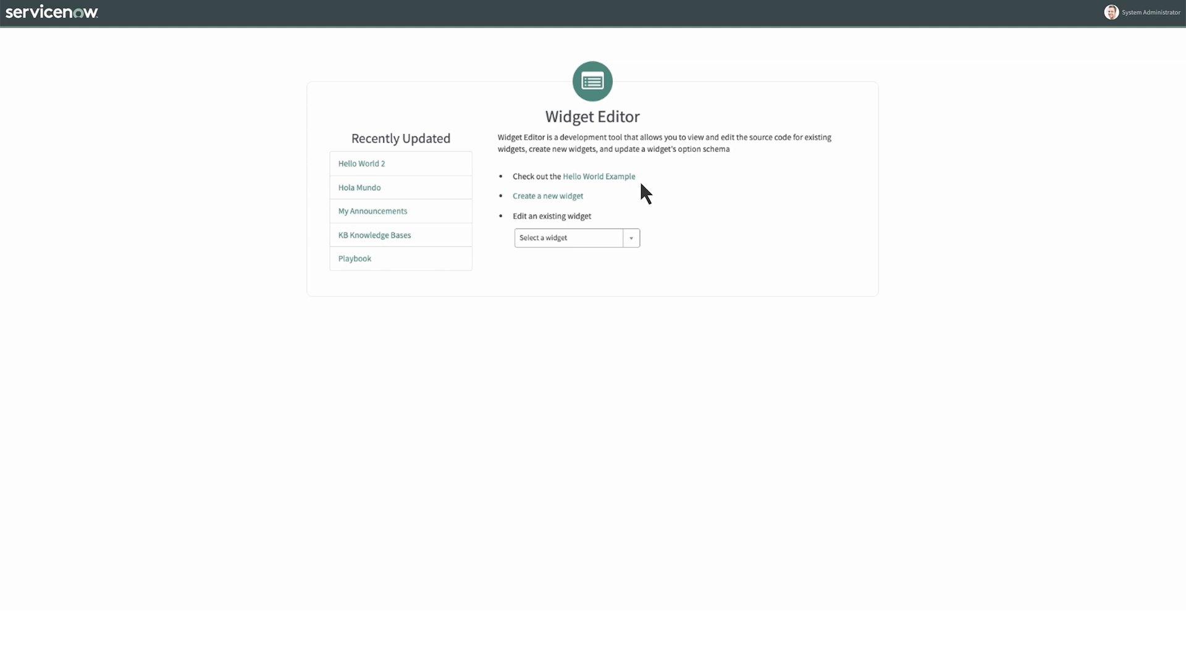
pyautogui.write('icon link')
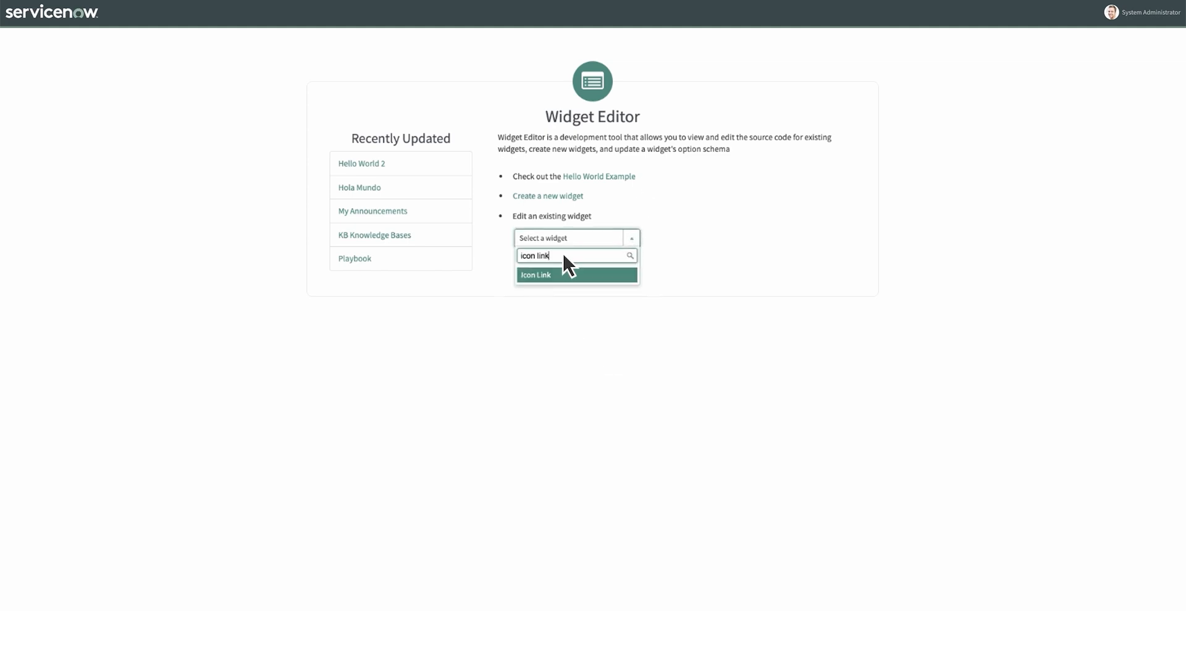
pyautogui.click(535, 274)
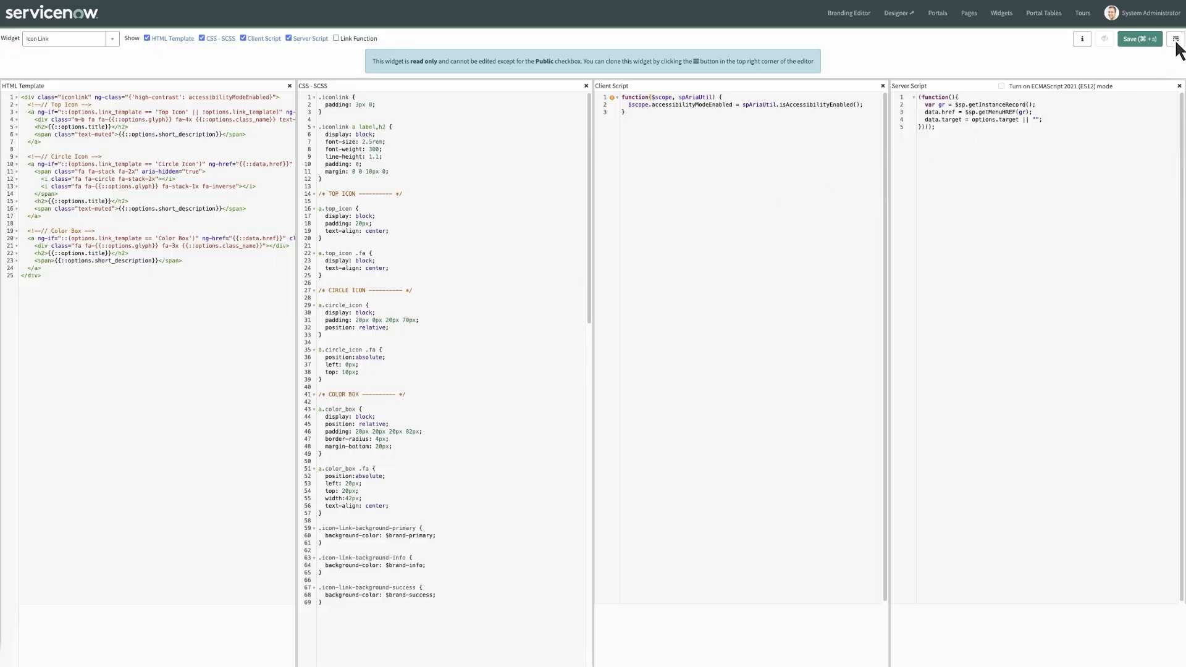
# Step: Clone Icon Link as 'Icon Link 2' with ID icon_link_2 and submit
pyautogui.click(1176, 38)
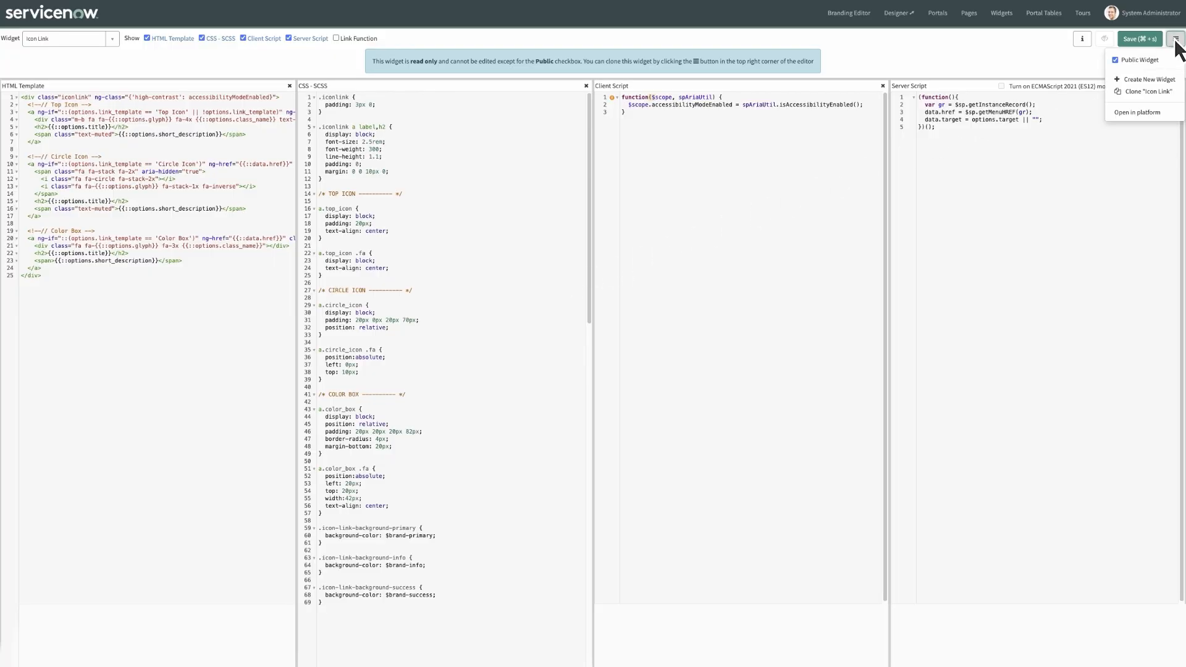
pyautogui.click(1148, 91)
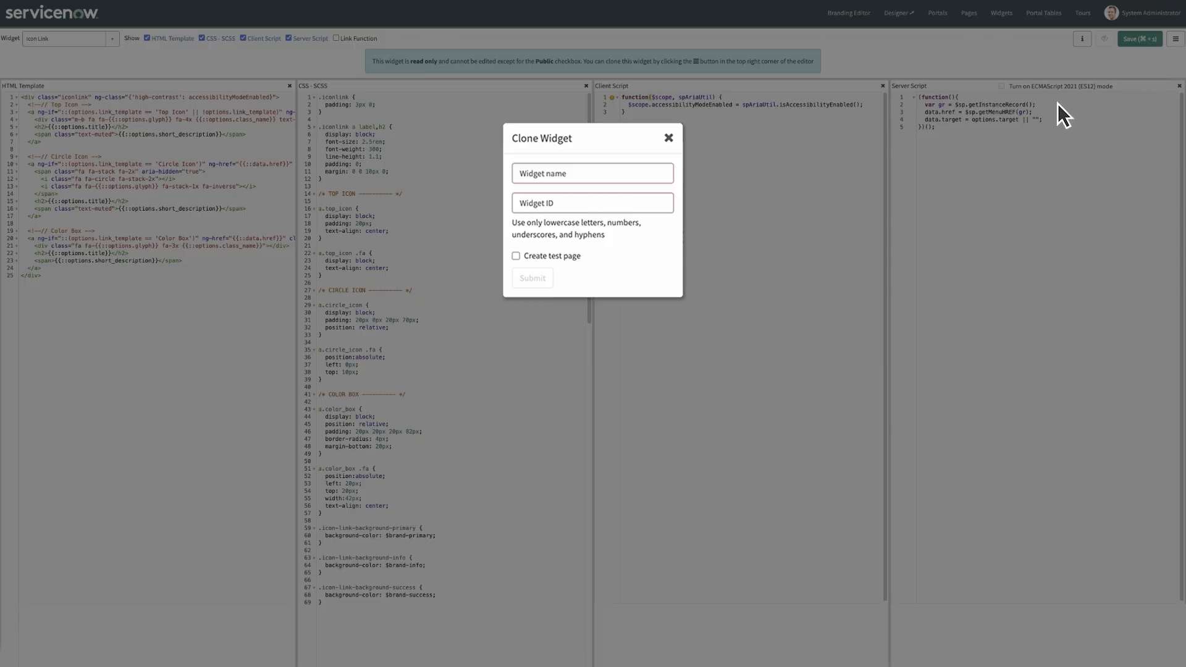
pyautogui.write('Icon Link 2')
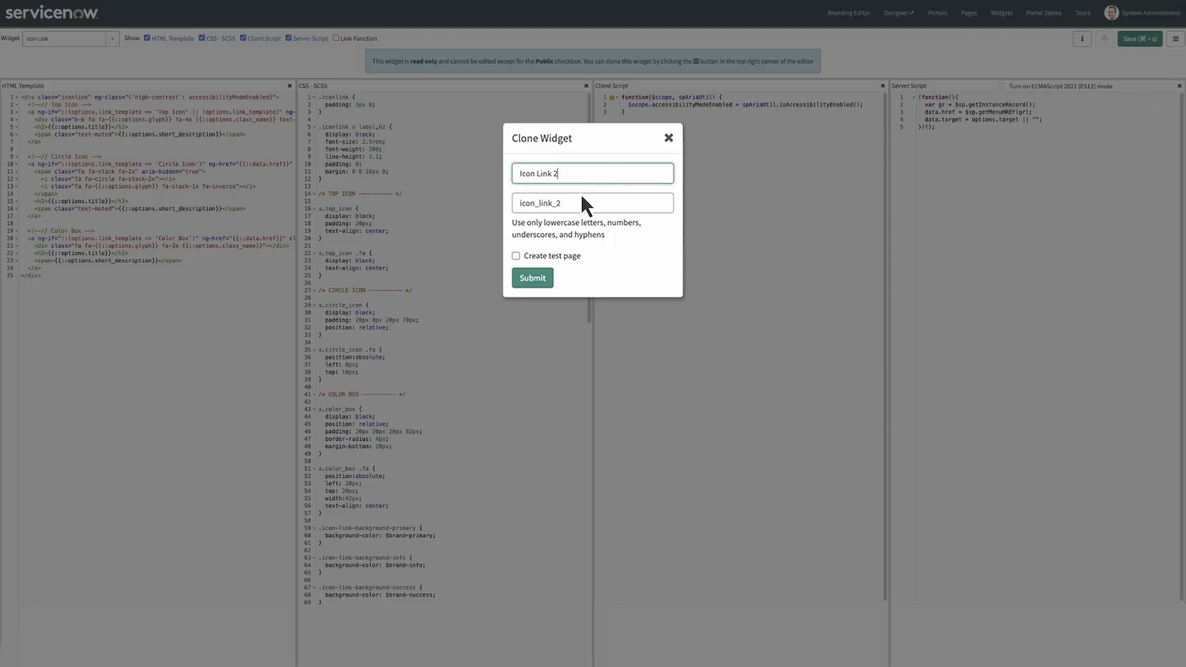
pyautogui.click(517, 254)
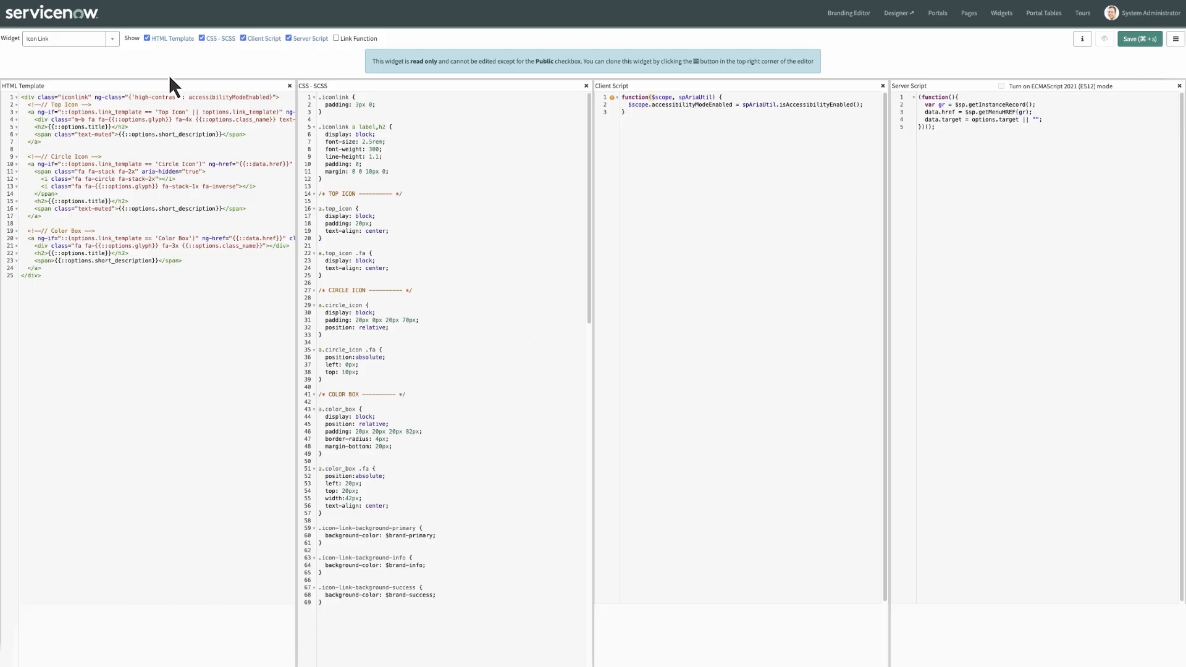
# Step: Edit Icon Link 2 so the h2 title and span description precede the icon div, then save
pyautogui.click(66, 38)
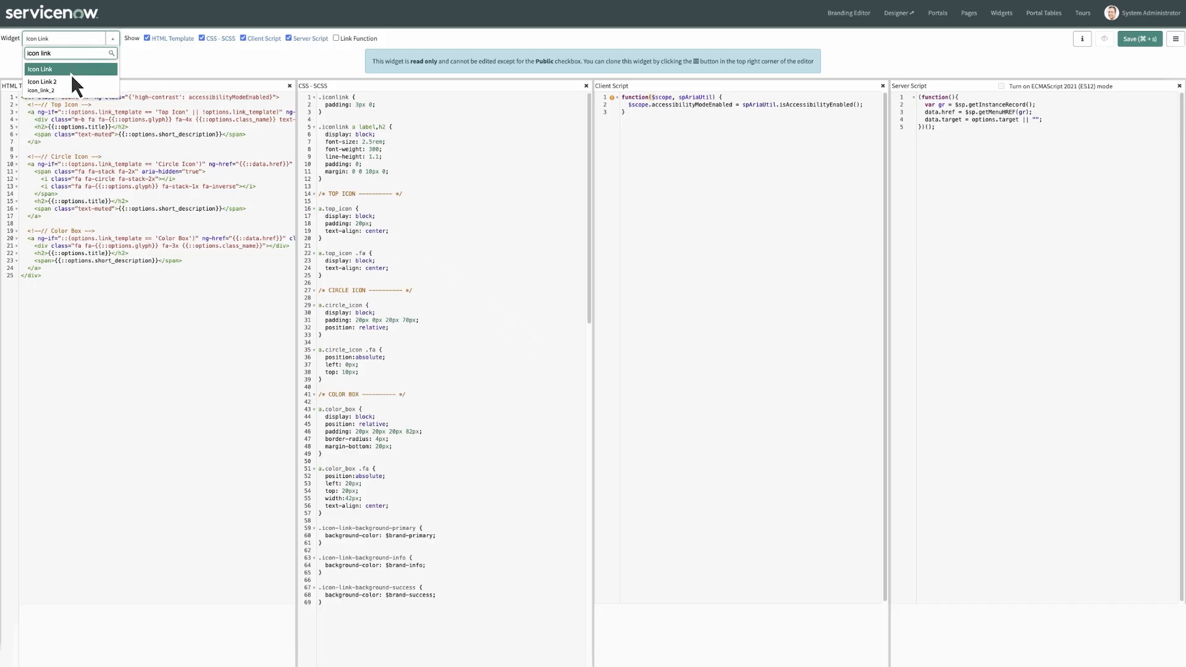
pyautogui.click(42, 81)
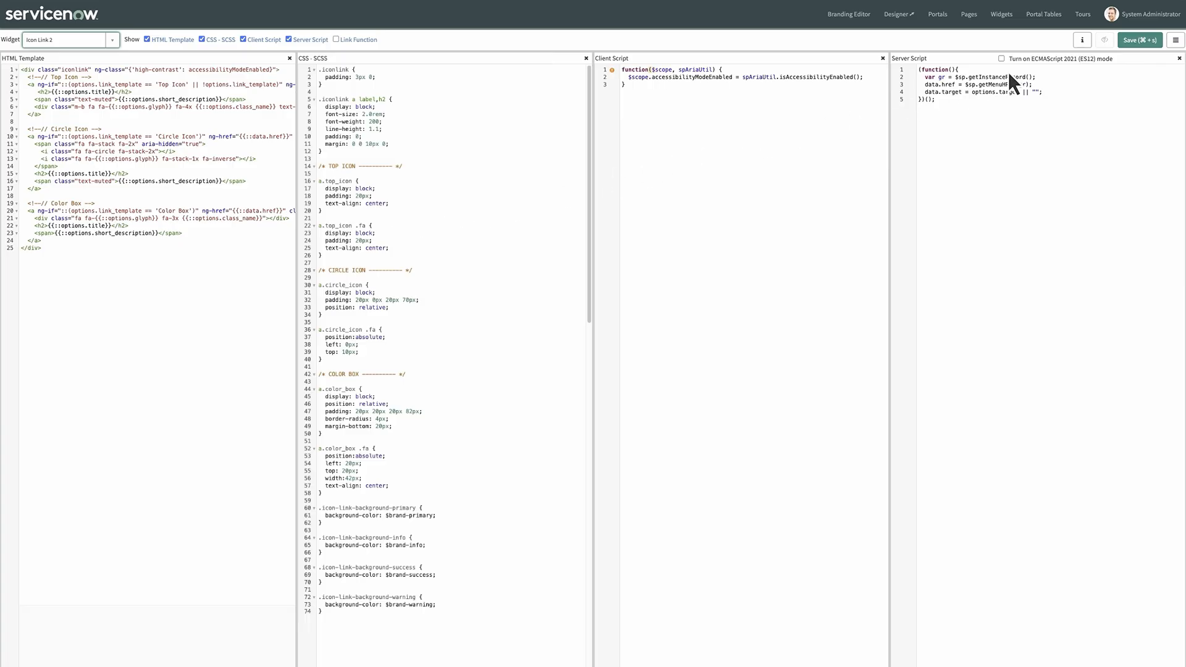
pyautogui.click(899, 14)
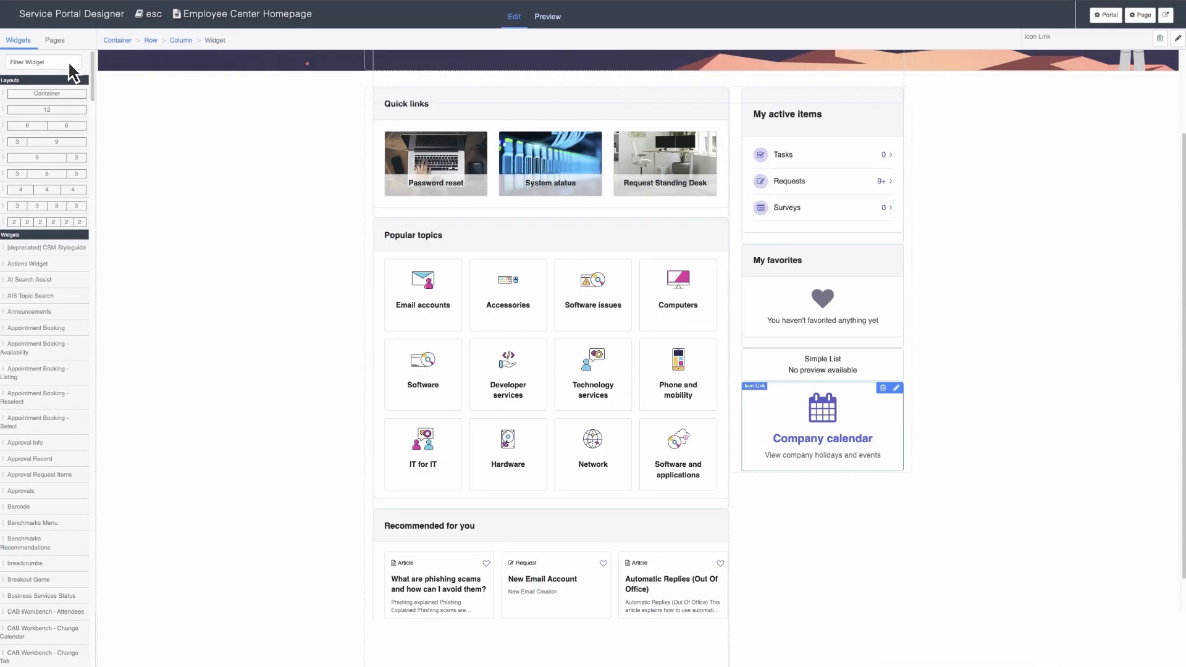
# Step: Add Icon Link 2 linking to the calendar page as Company calendar, calendar glyph, Top Icon template, and save
pyautogui.write('icon link')
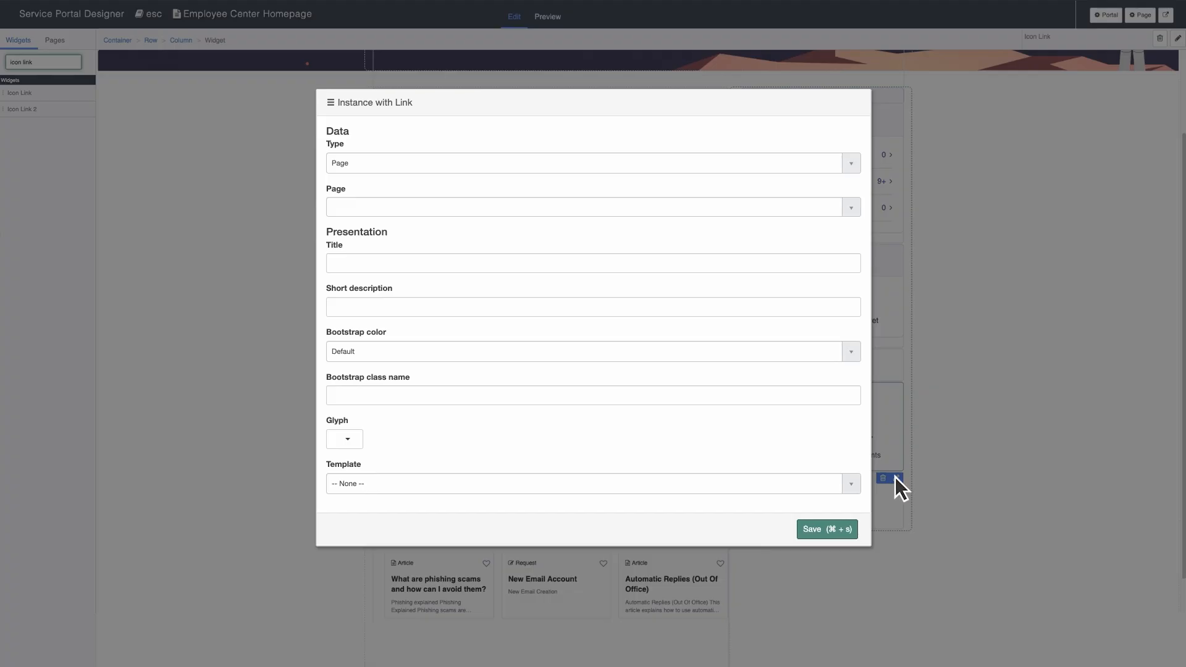
pyautogui.click(592, 207)
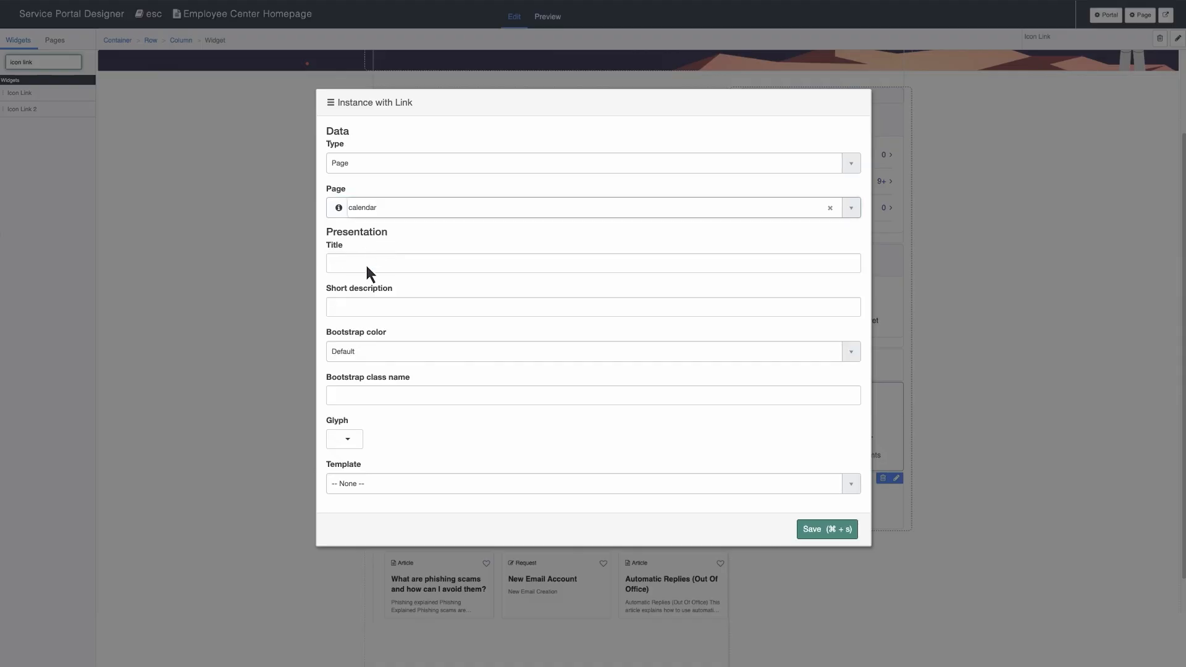
pyautogui.click(345, 439)
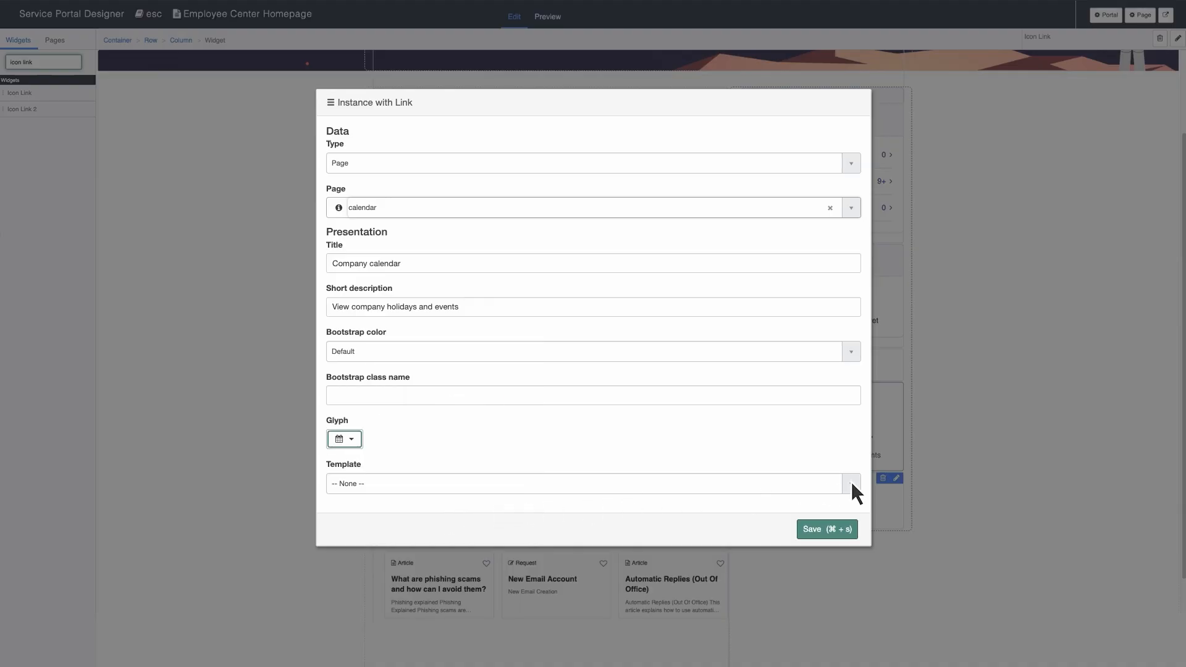
pyautogui.click(592, 483)
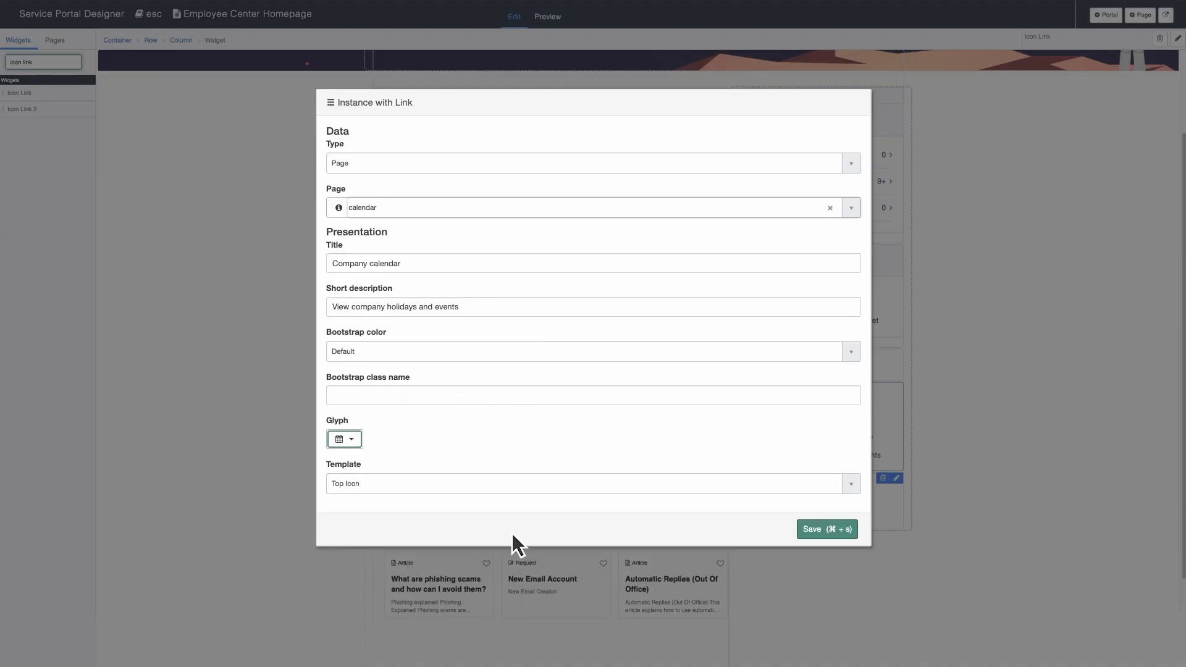
pyautogui.click(827, 529)
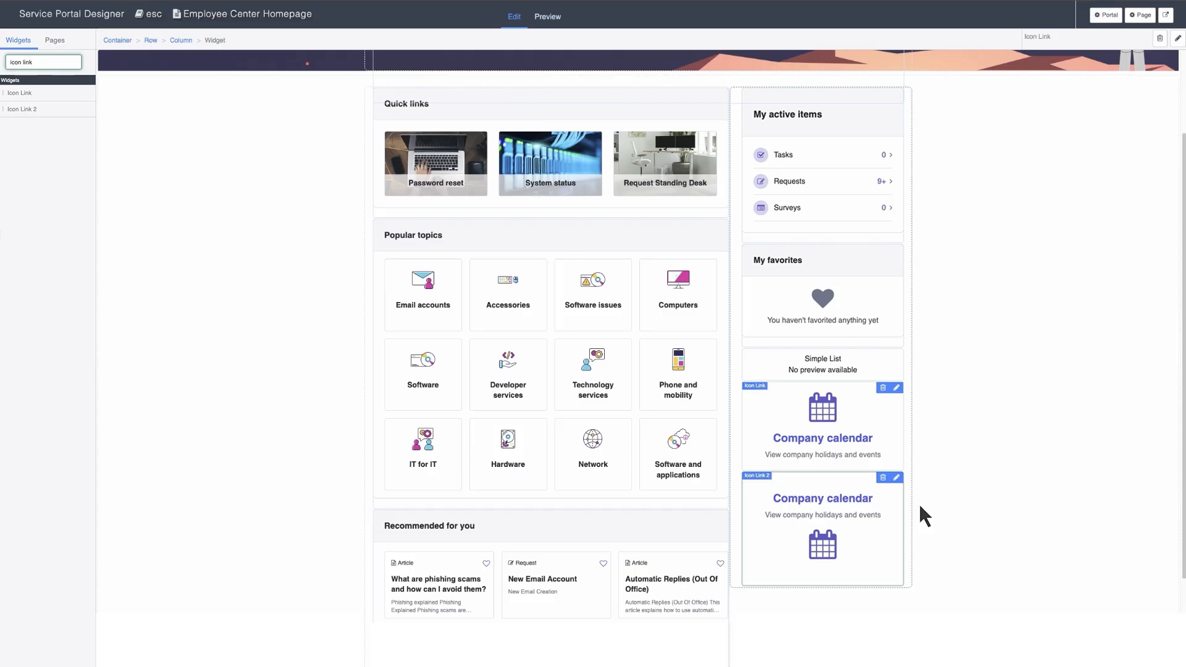
pyautogui.moveTo(894, 386)
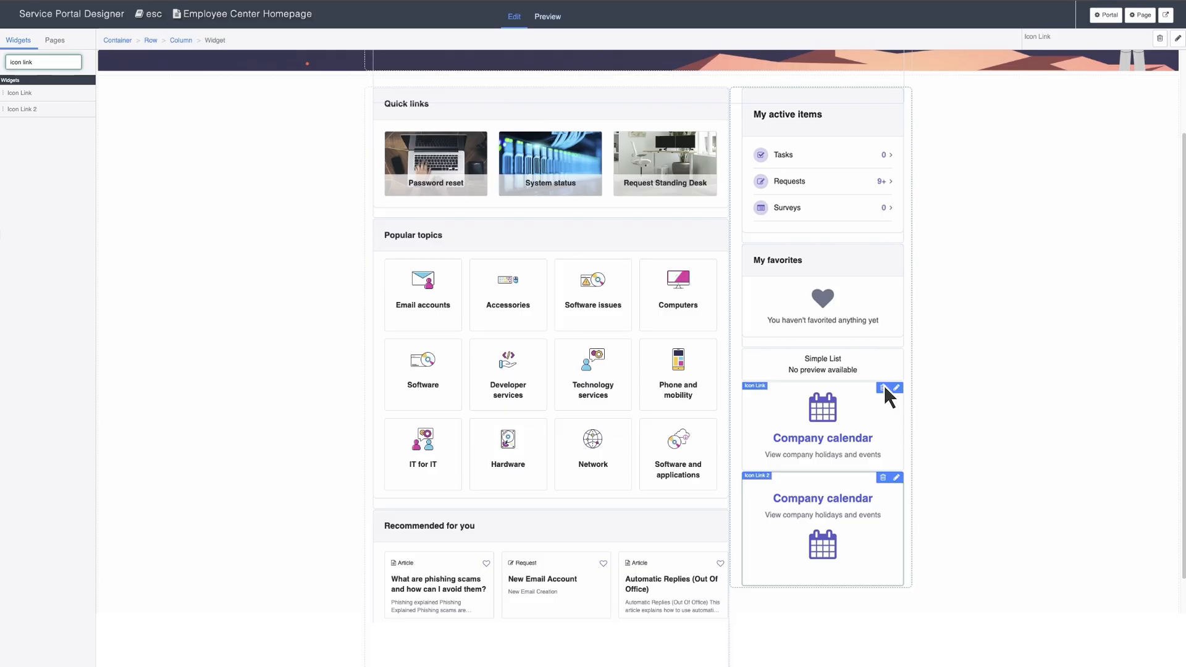
# Step: Delete the original Company calendar Icon Link instance, leaving the Icon Link 2 version
pyautogui.click(883, 388)
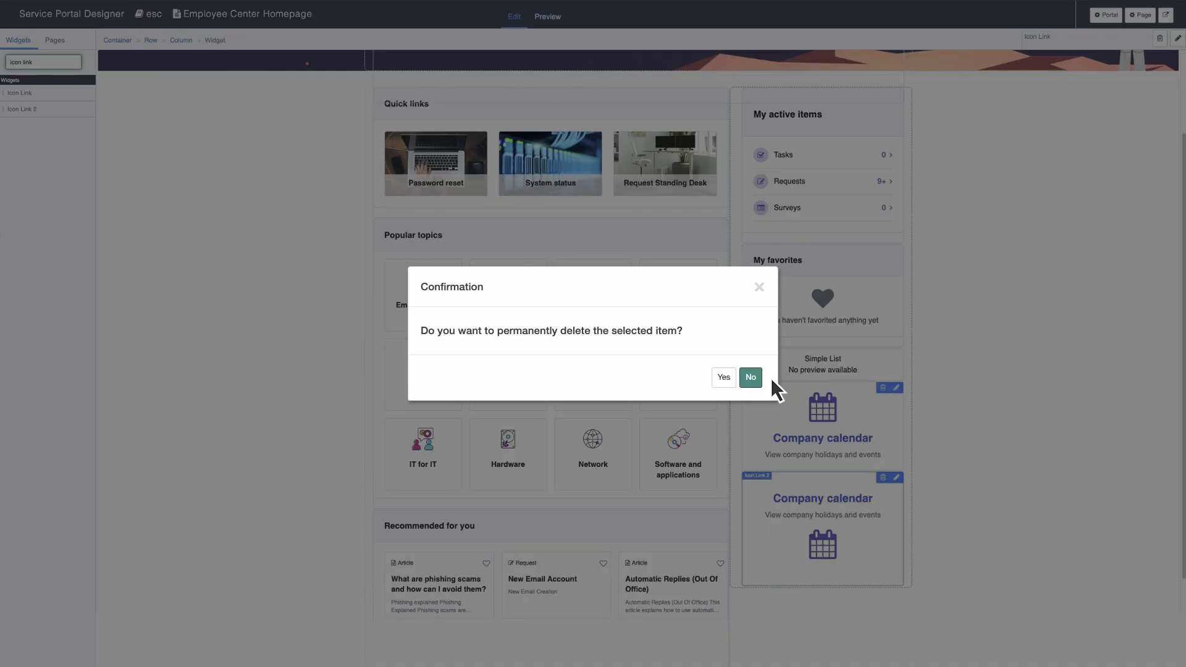